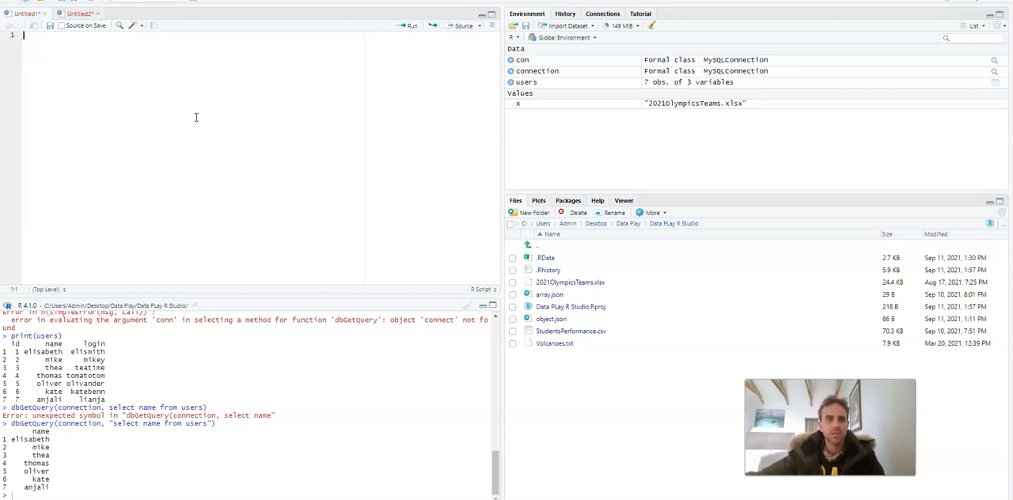
- Run install.packages("RMySQL") from the script and answer the Updating Loaded Packages prompt
{"action": "type", "text": "install.packages(R"}
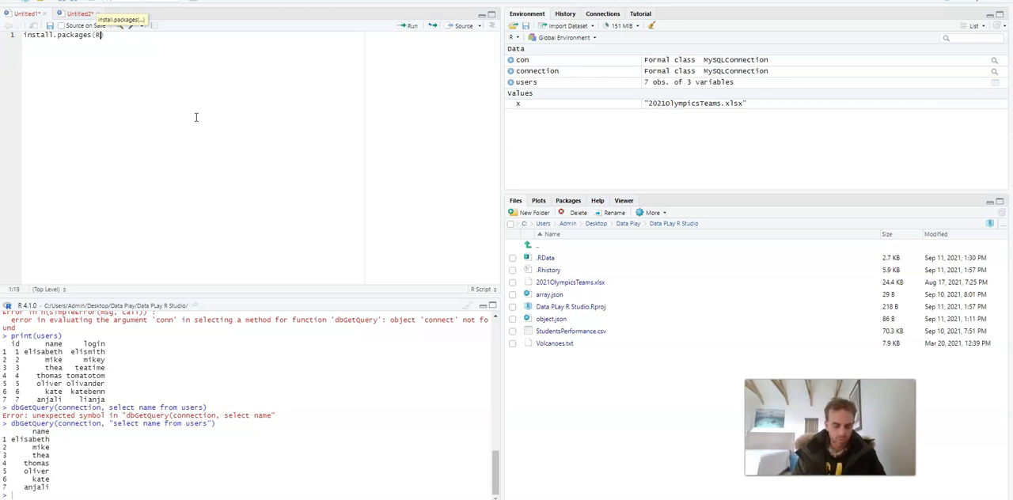
{"action": "type", "text": "MySQL)"}
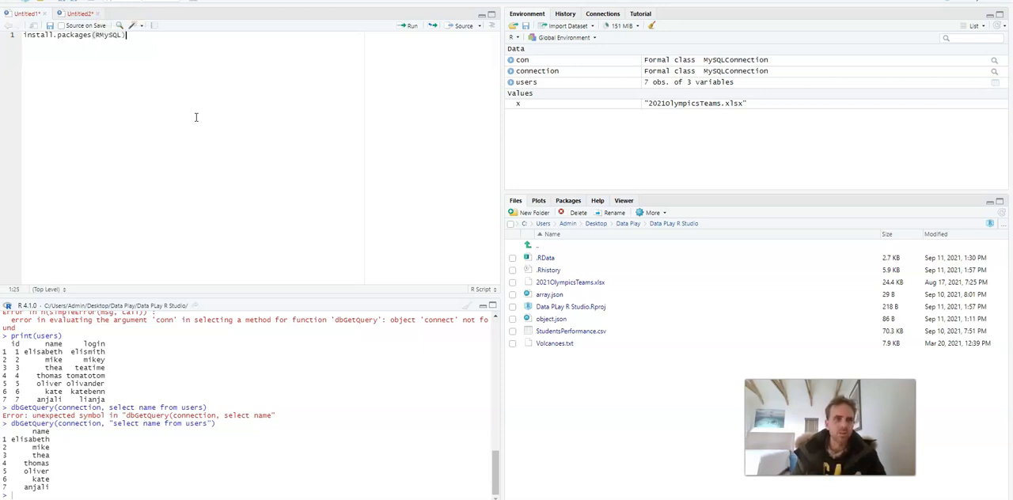
{"action": "type", "text": "\""}
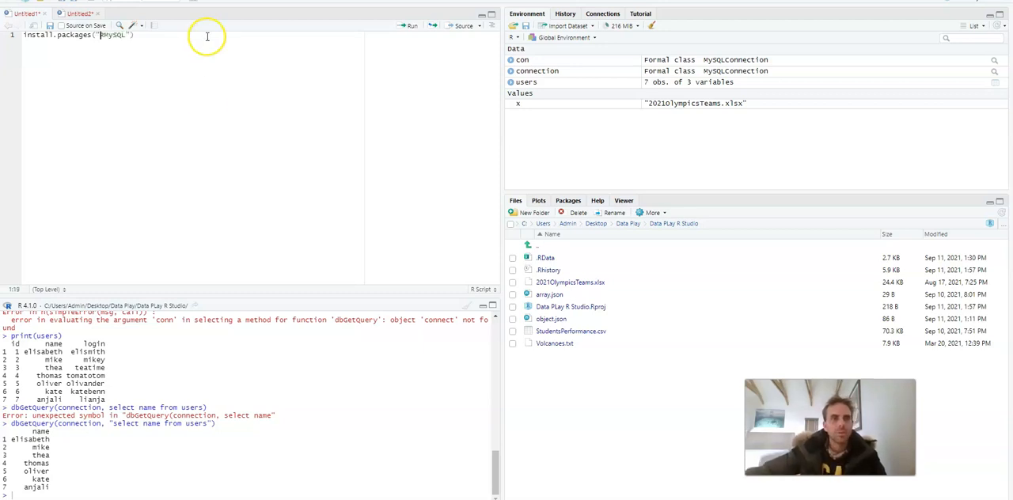
{"action": "left_click", "coordinate": [410, 25]}
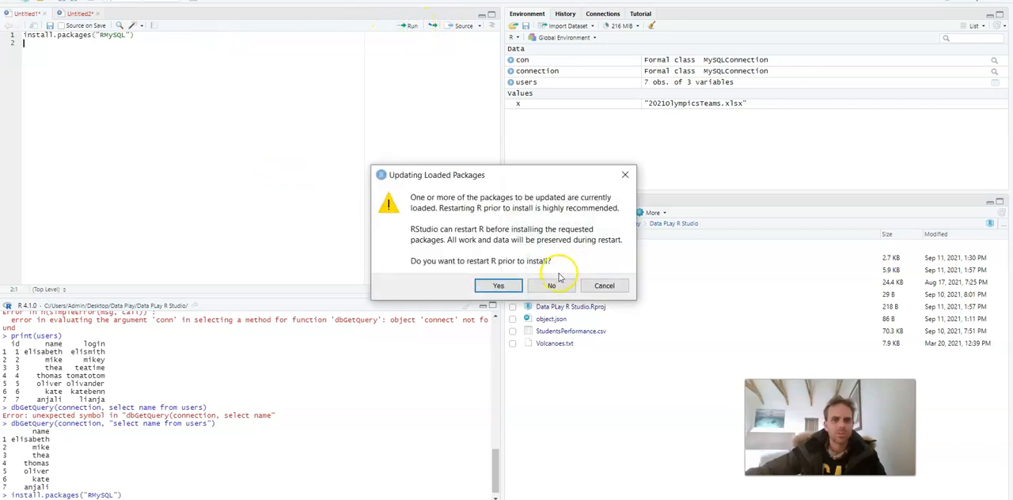
{"action": "left_click", "coordinate": [499, 286]}
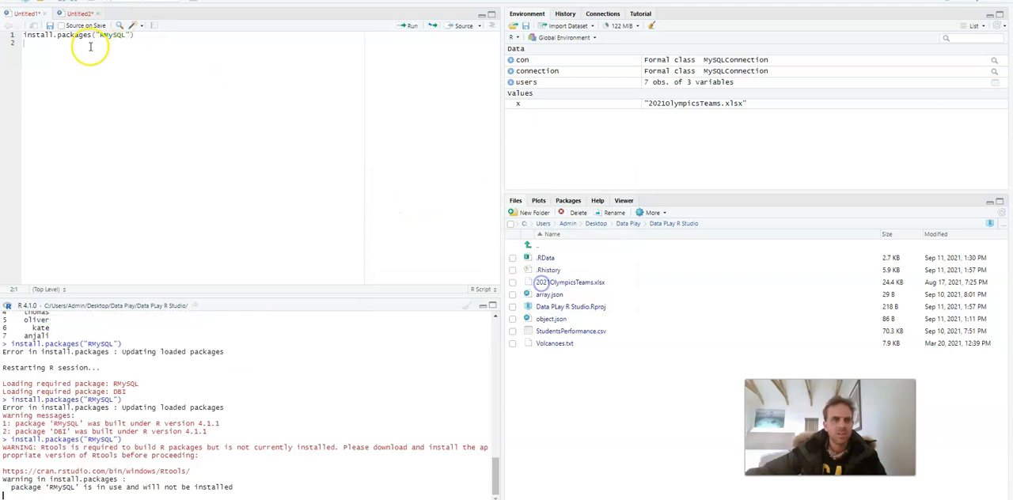
- Load library(DBI) and run dbConnect to the tweater database on port 3306 as user student
{"action": "type", "text": "librar"}
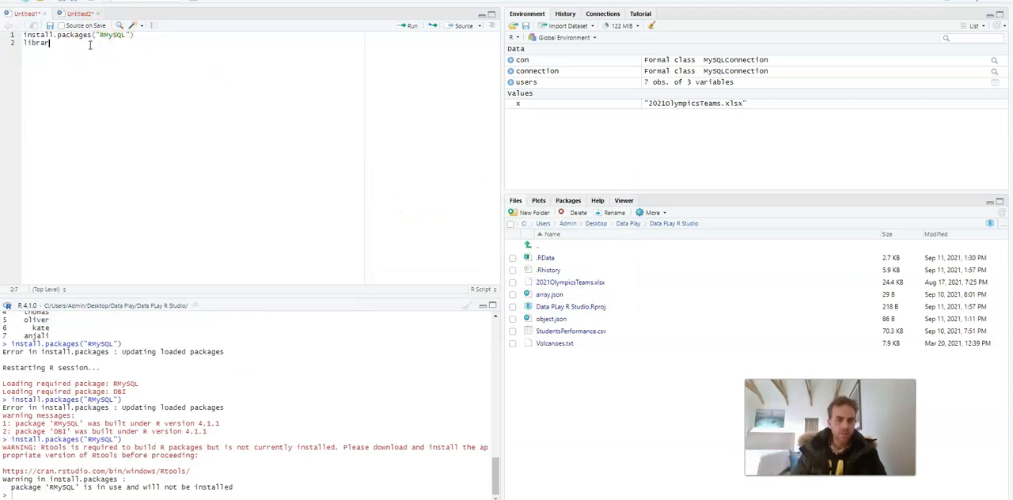
{"action": "type", "text": "(DBI)"}
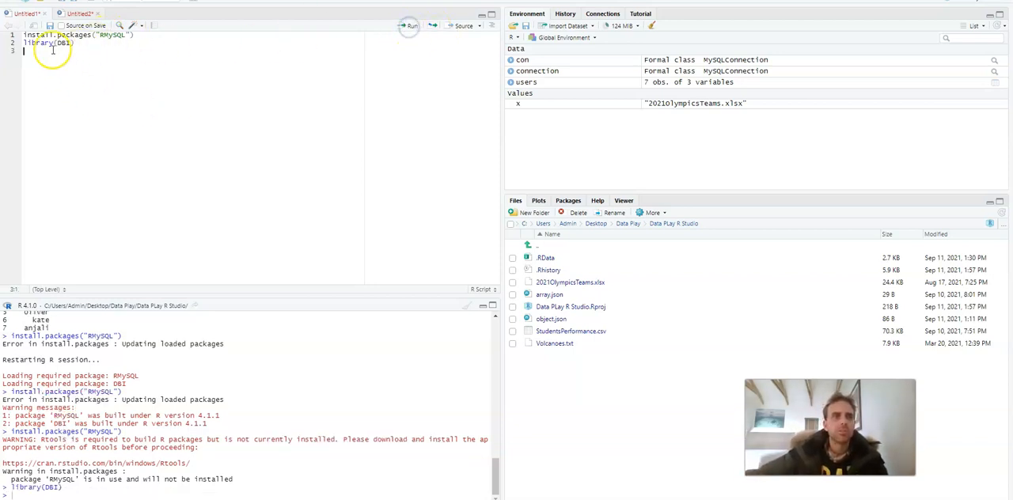
{"action": "type", "text": "connection <-"}
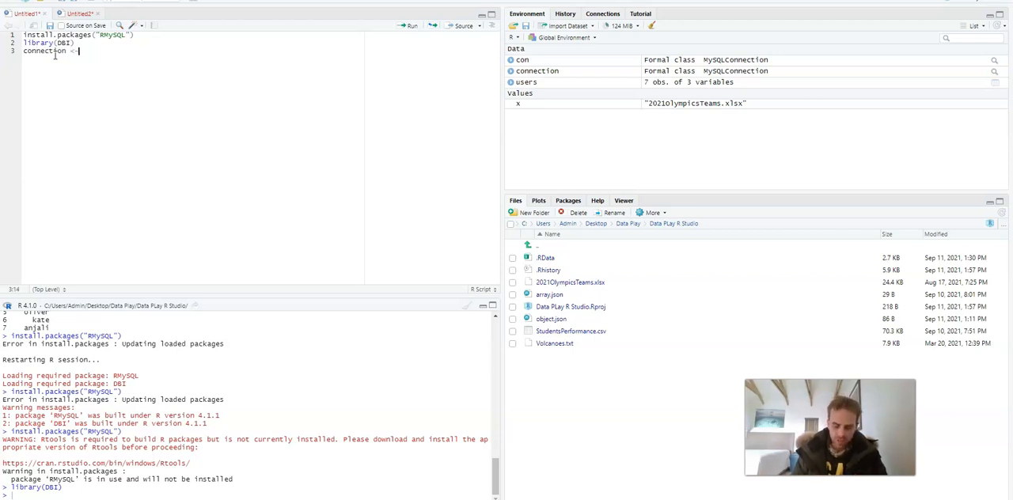
{"action": "type", "text": "bd"}
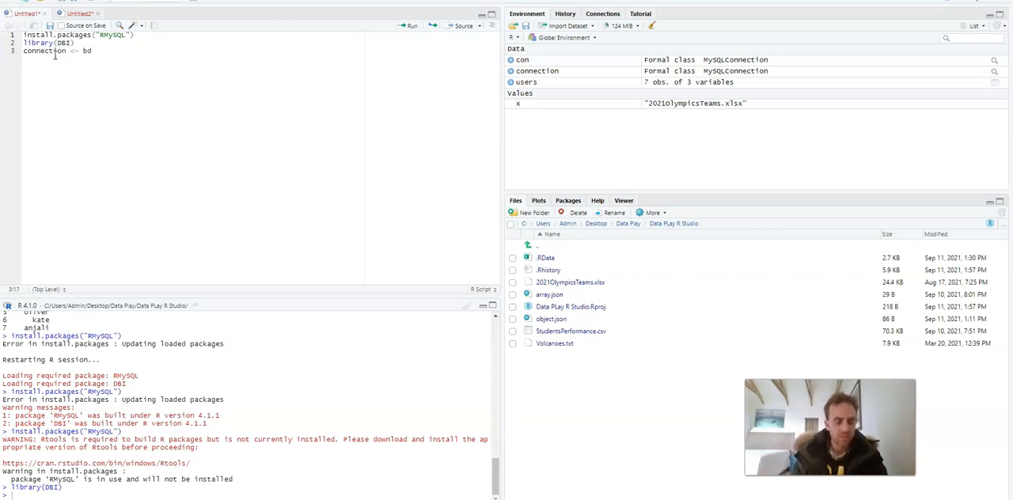
{"action": "type", "text": "dbconn"}
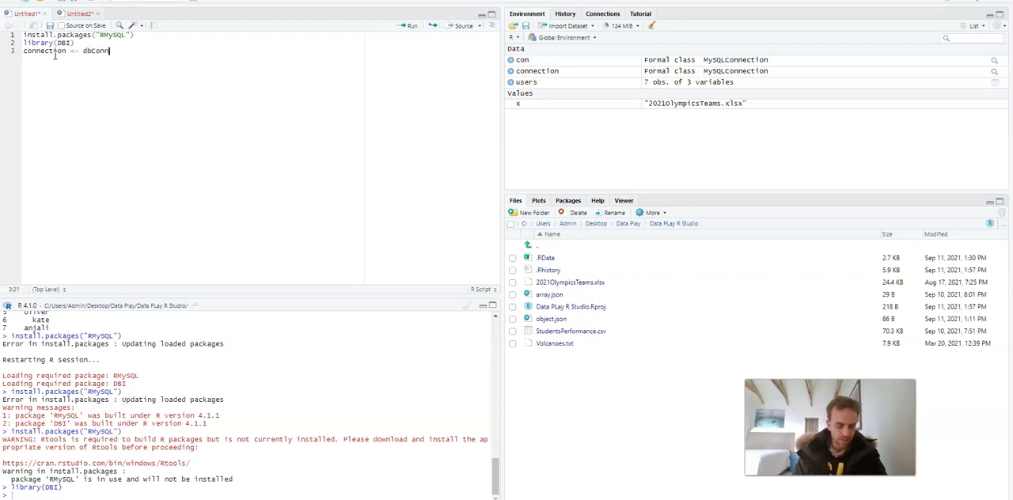
{"action": "type", "text": "ect(RMySQL::MySQL(),"}
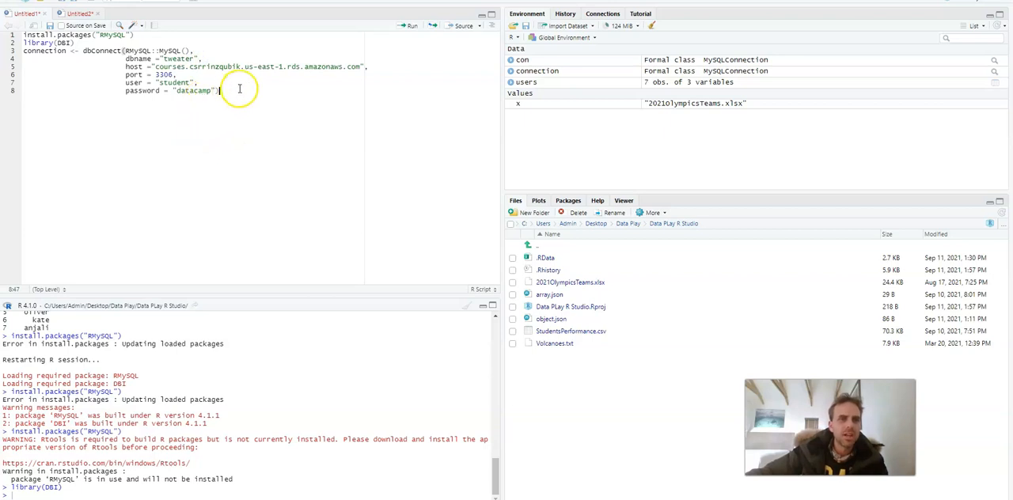
{"action": "mouse_move", "coordinate": [210, 112]}
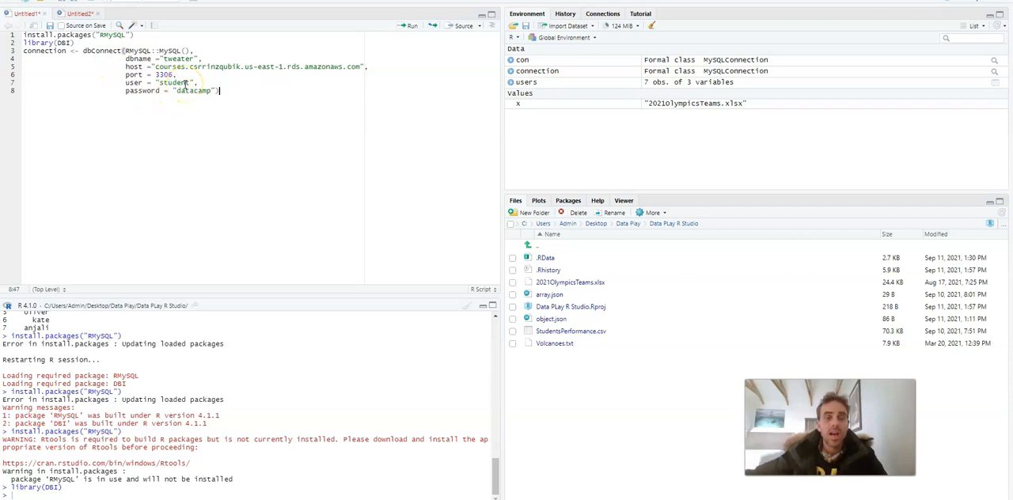
{"action": "double_click", "coordinate": [194, 90]}
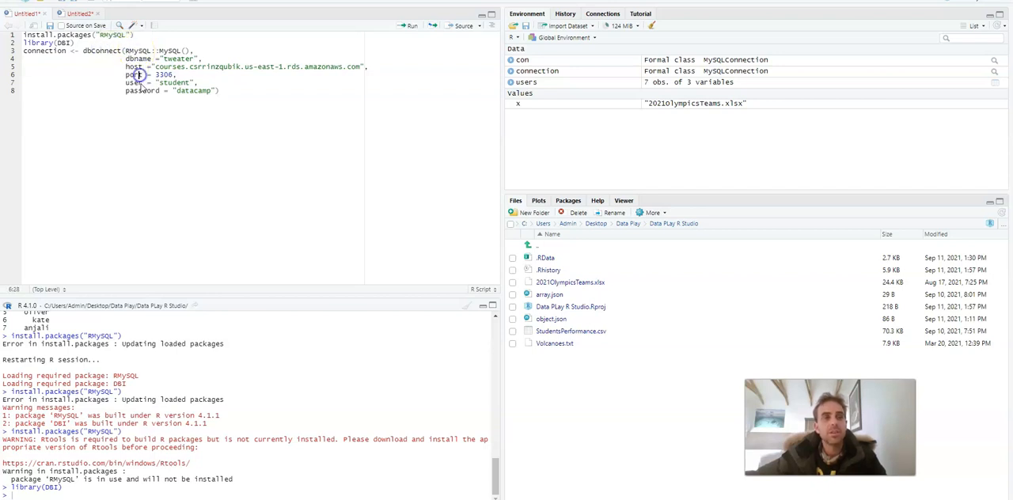
{"action": "left_click", "coordinate": [411, 26]}
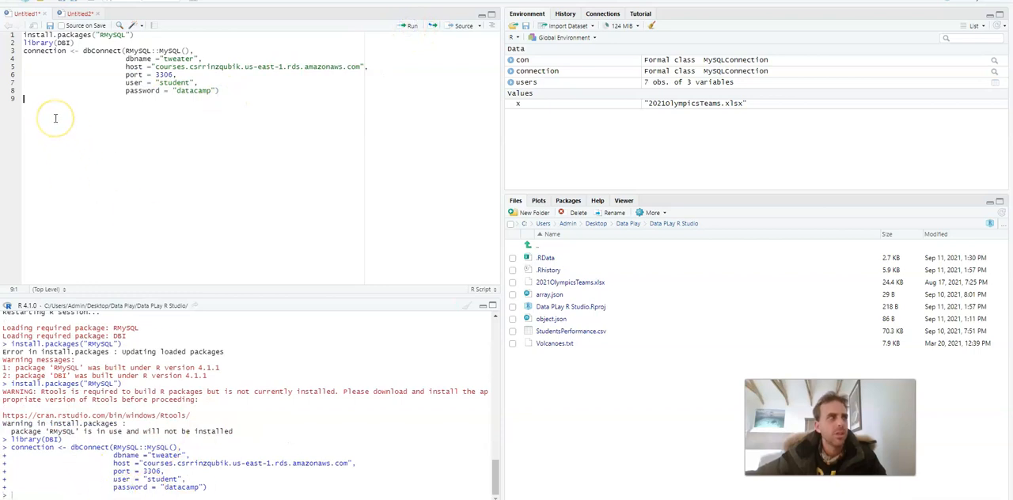
- Run dbListTables(connection) to show the comments, tweets and users tables
{"action": "type", "text": "db"}
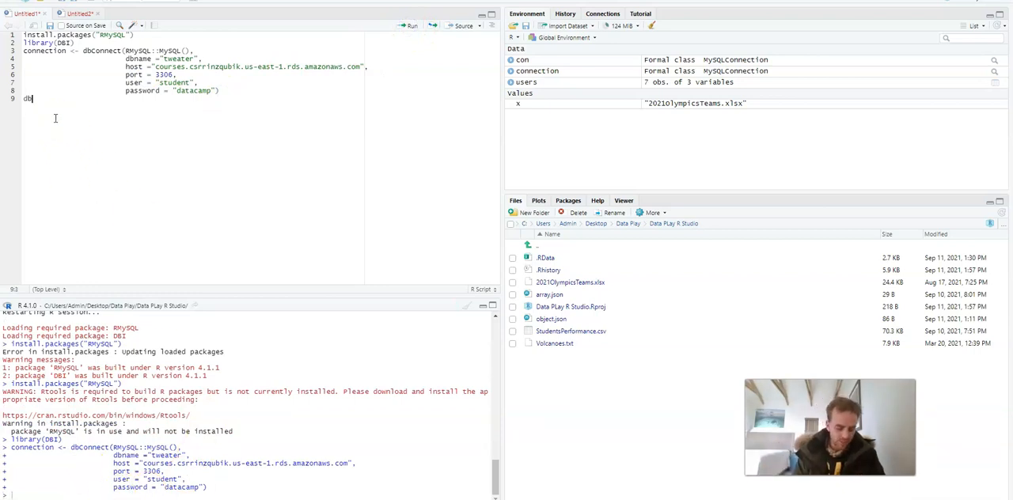
{"action": "type", "text": "ListTables("}
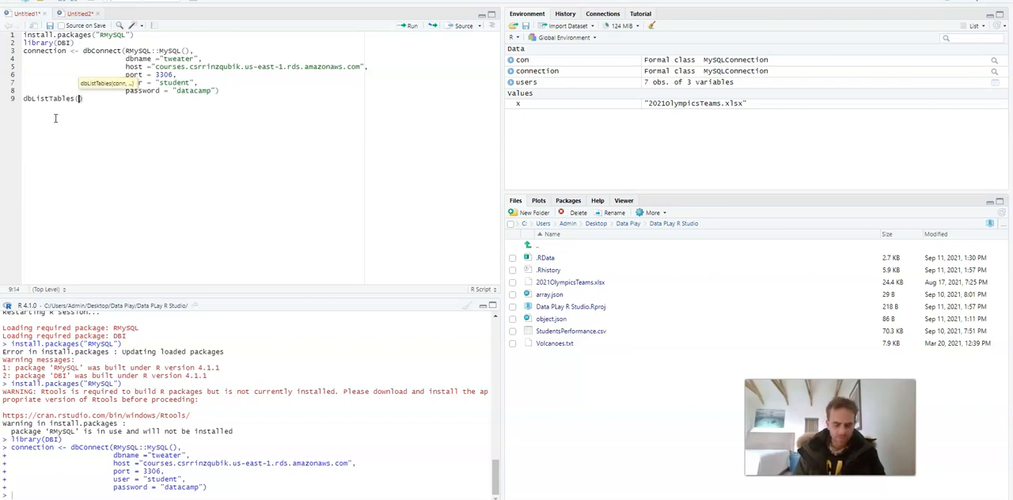
{"action": "type", "text": "connection"}
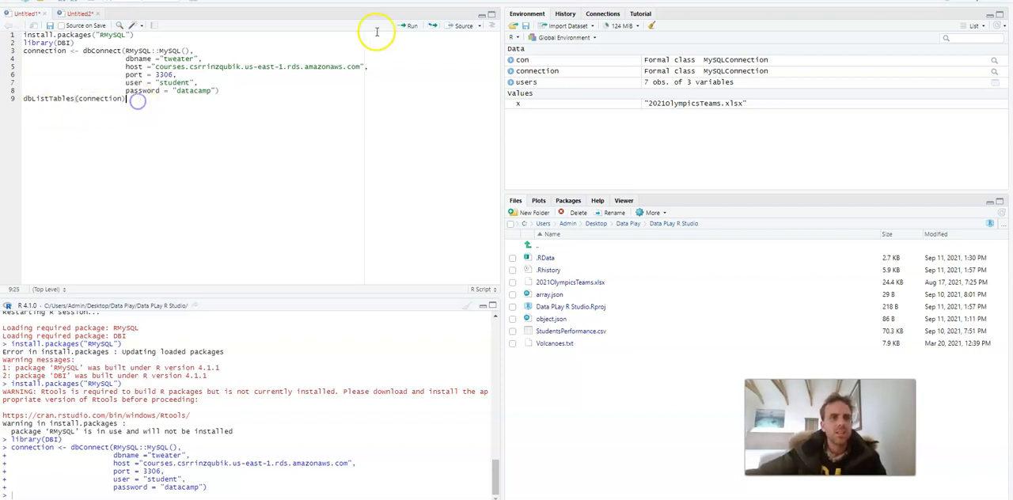
{"action": "left_click", "coordinate": [411, 25]}
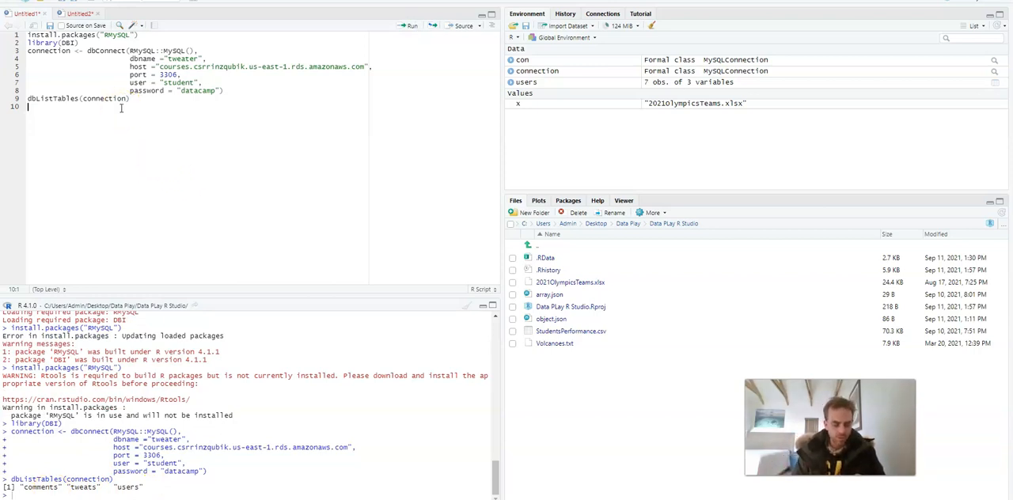
- Read the "users" table into users, switching the failing read.table call to dbReadTable
{"action": "type", "text": "users <-"}
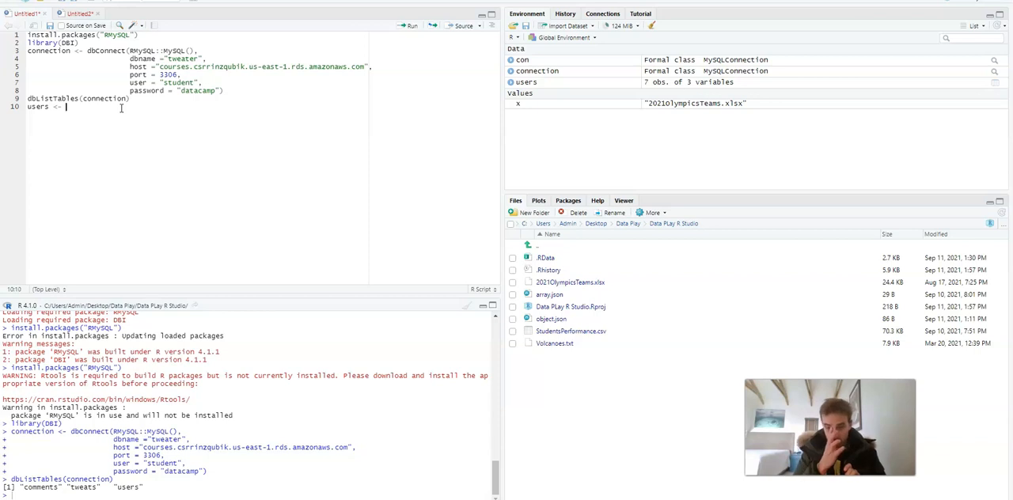
{"action": "type", "text": "Read"}
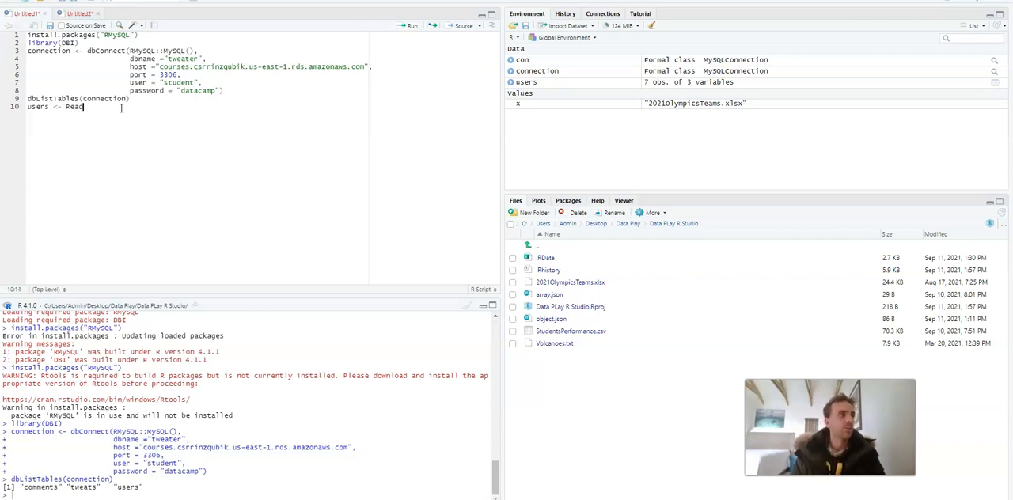
{"action": "type", "text": "Read"}
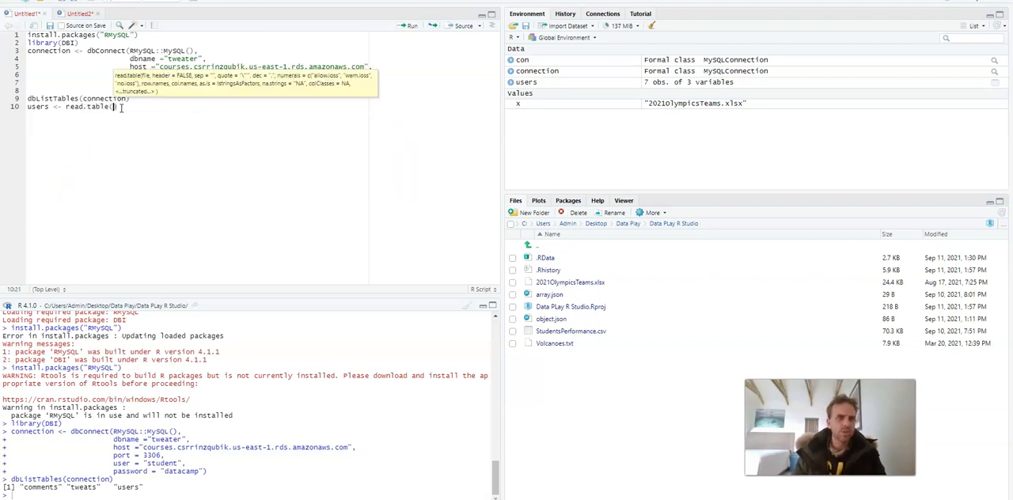
{"action": "type", "text": "connection"}
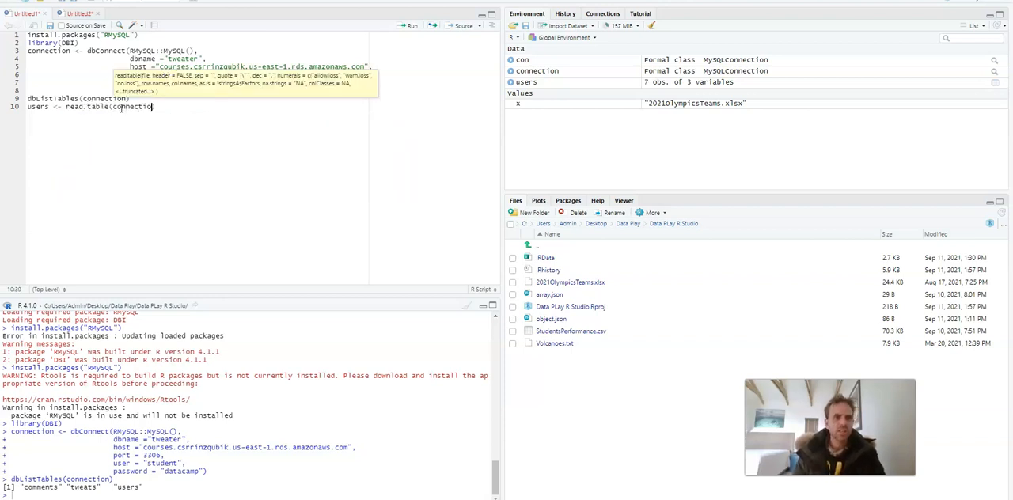
{"action": "type", "text": ", \""}
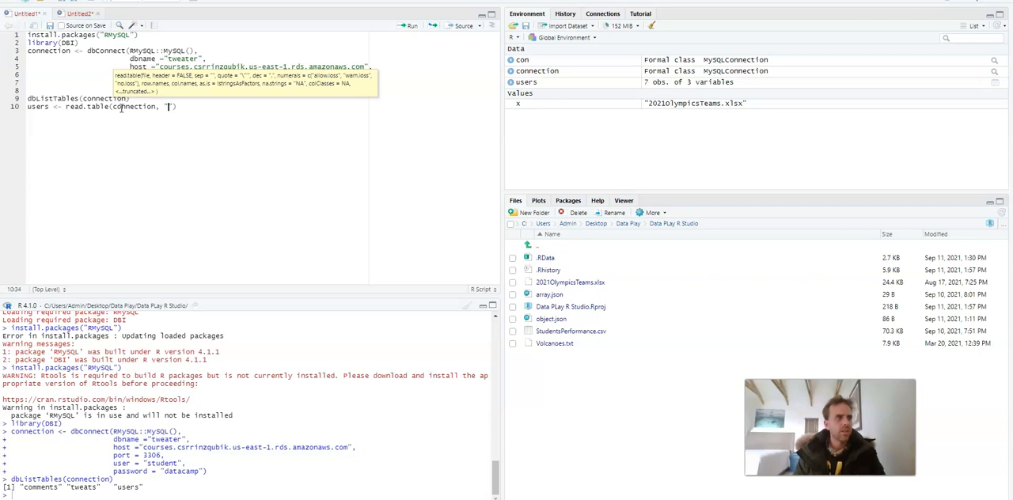
{"action": "type", "text": "users"}
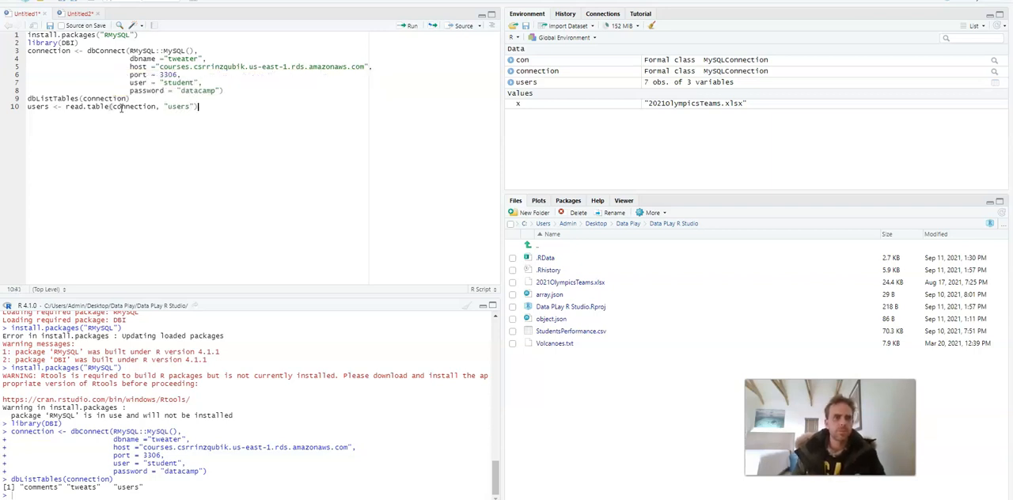
{"action": "left_click", "coordinate": [410, 26]}
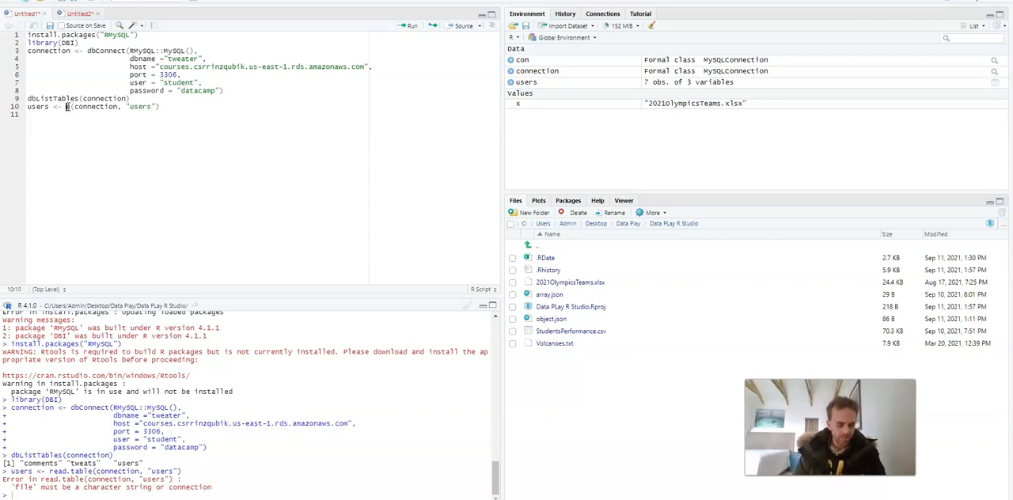
{"action": "type", "text": "dbReadTable"}
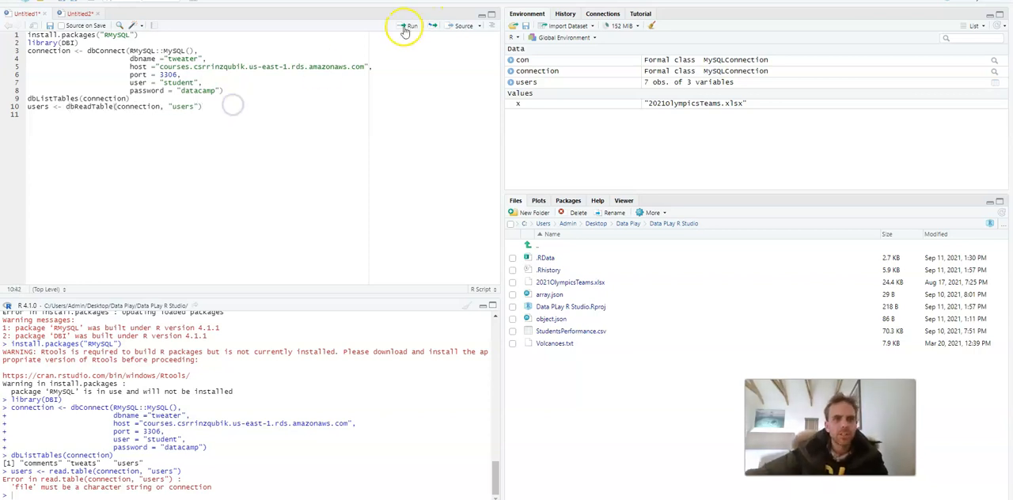
{"action": "left_click", "coordinate": [411, 25]}
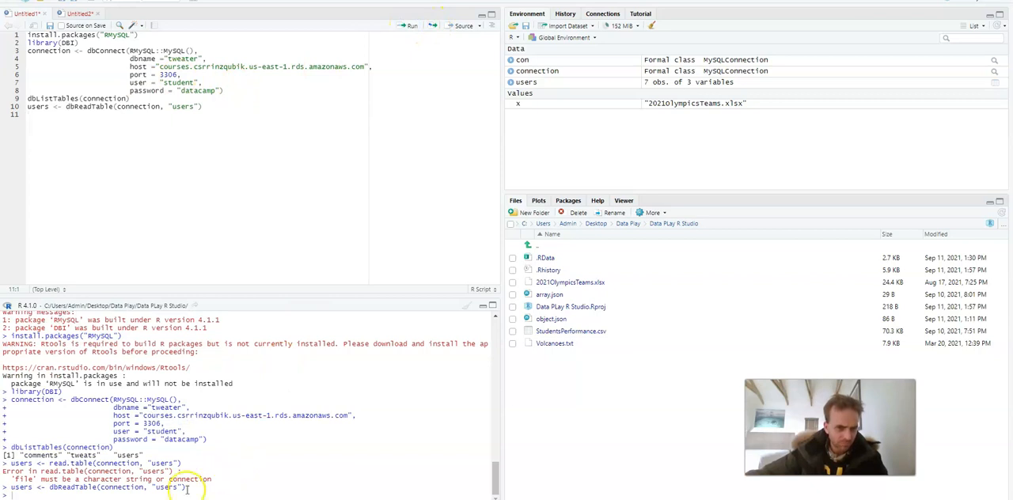
- Run print(users) to display the seven users with id, name and login
{"action": "type", "text": "pr"}
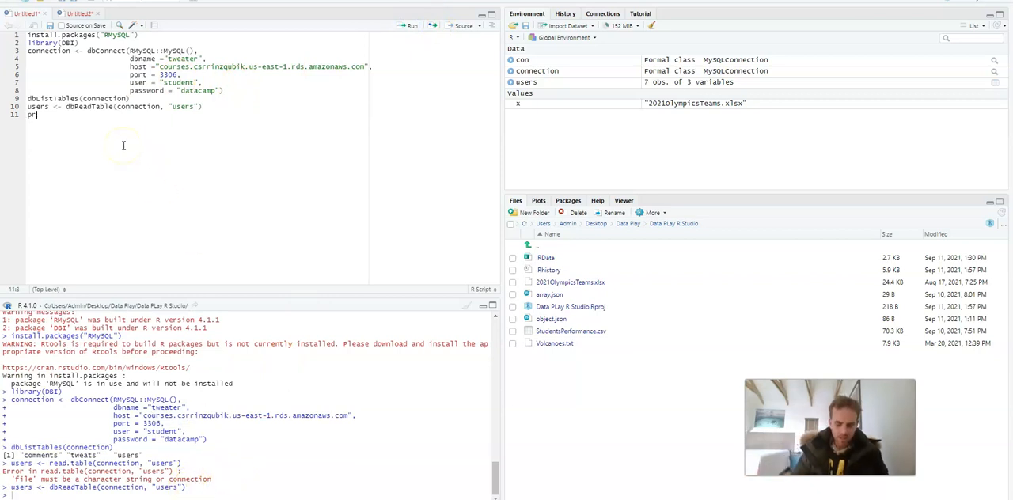
{"action": "type", "text": "int(users)"}
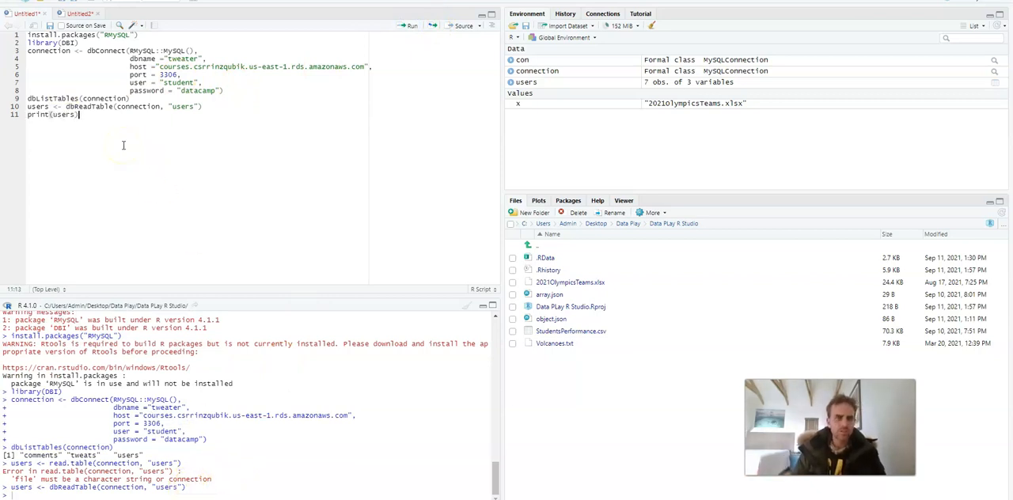
{"action": "left_click", "coordinate": [410, 25]}
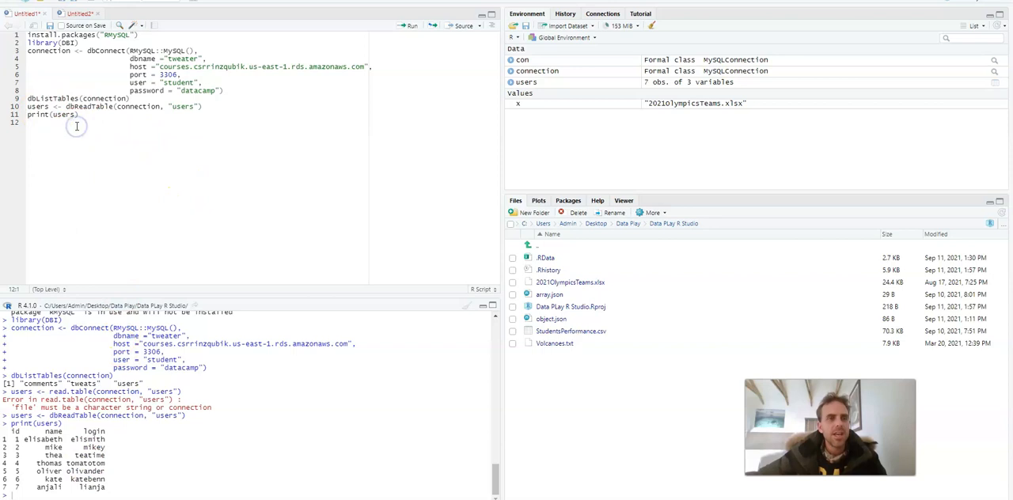
{"action": "type", "text": "dbGetQuery(connec"}
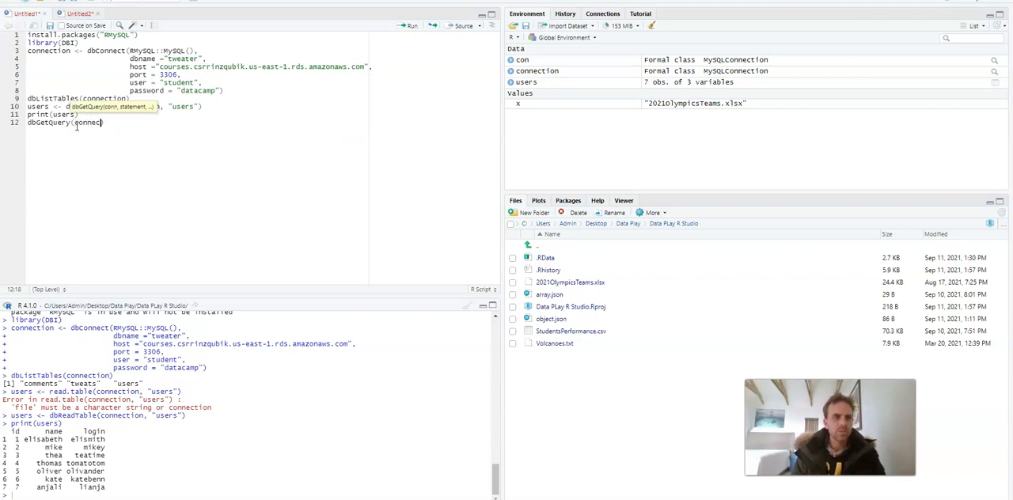
- Run dbGetQuery selecting login from users, then the same query selecting name
{"action": "type", "text": ", \"s"}
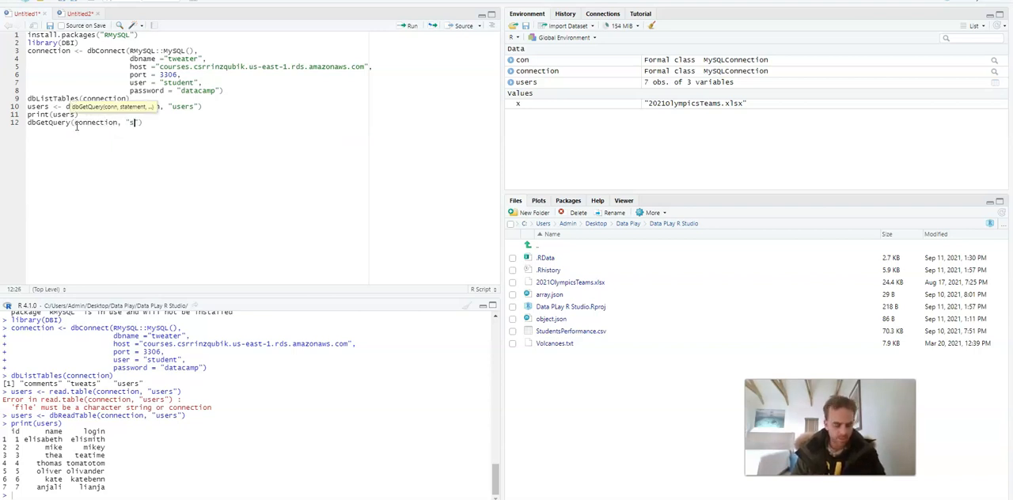
{"action": "type", "text": "elect"}
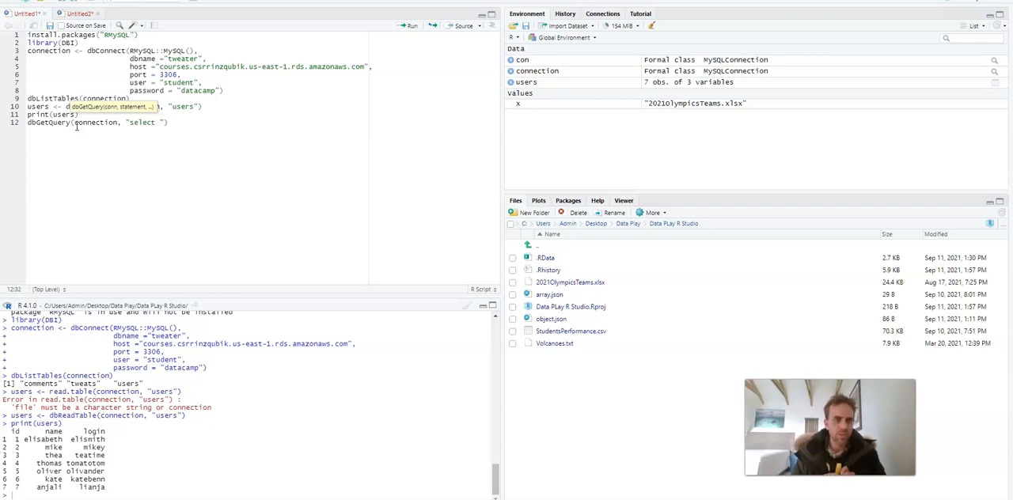
{"action": "type", "text": "u"}
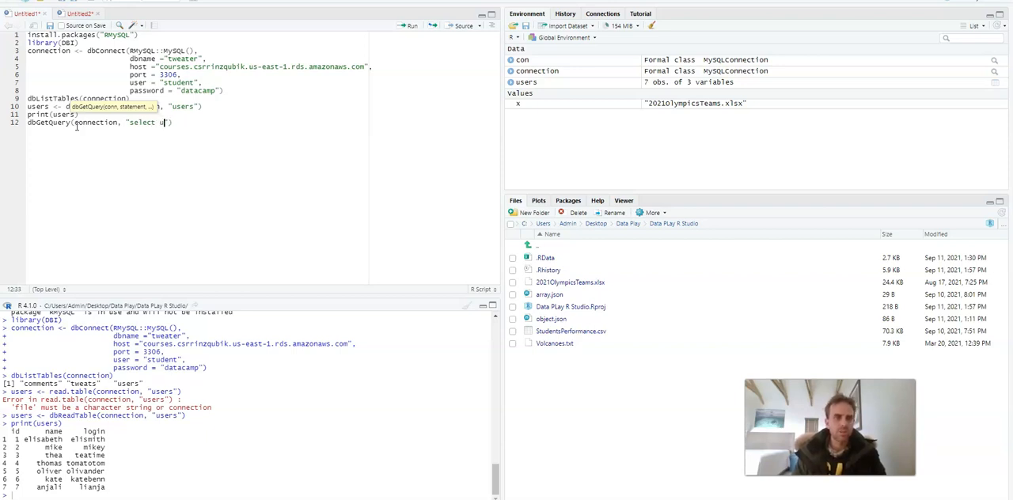
{"action": "key", "text": "BackSpace"}
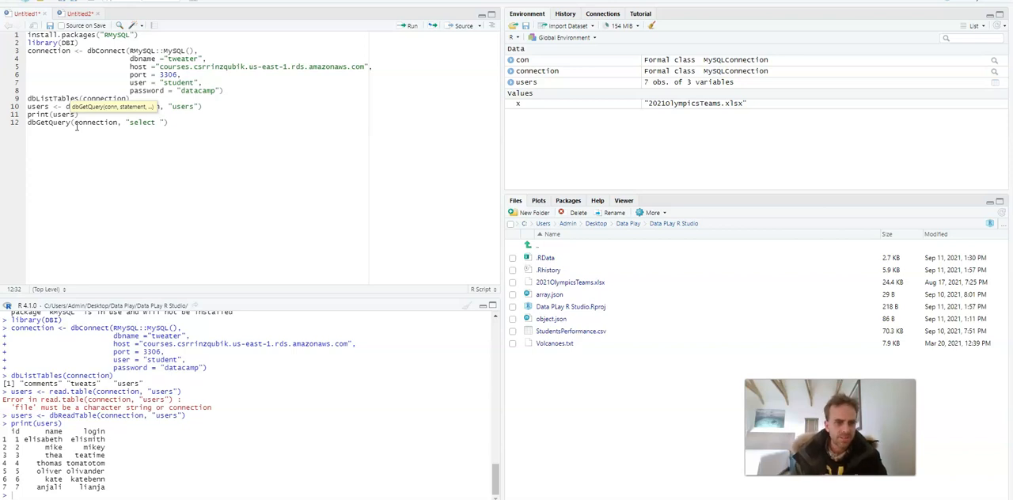
{"action": "type", "text": "tweat"}
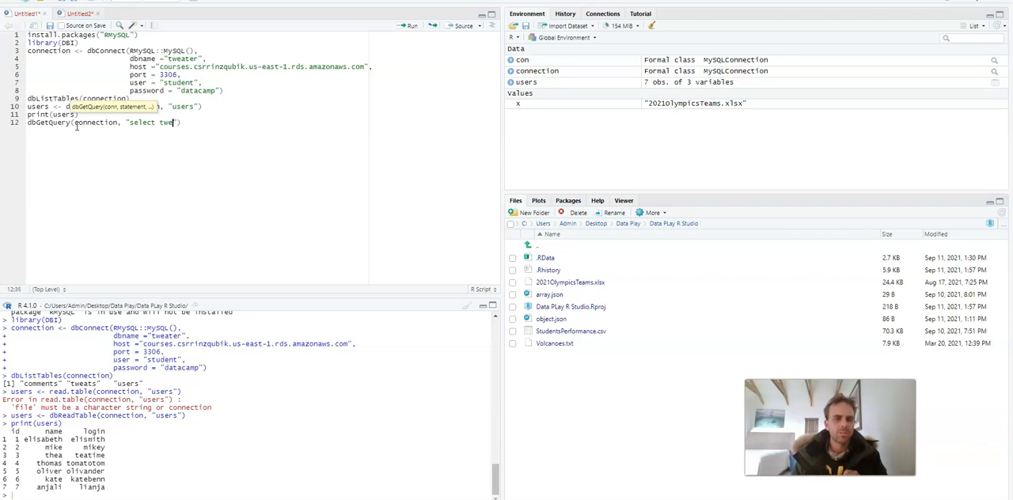
{"action": "key", "text": "BackSpace"}
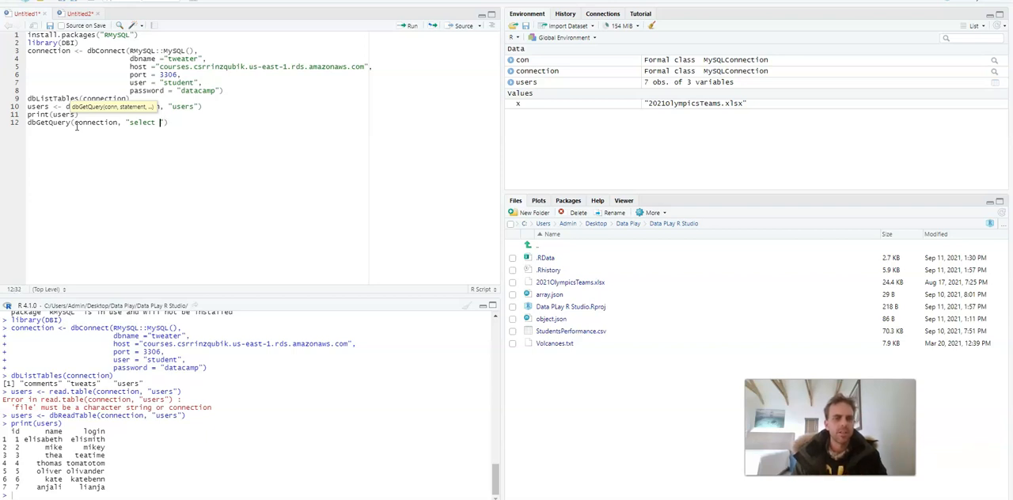
{"action": "type", "text": "login"}
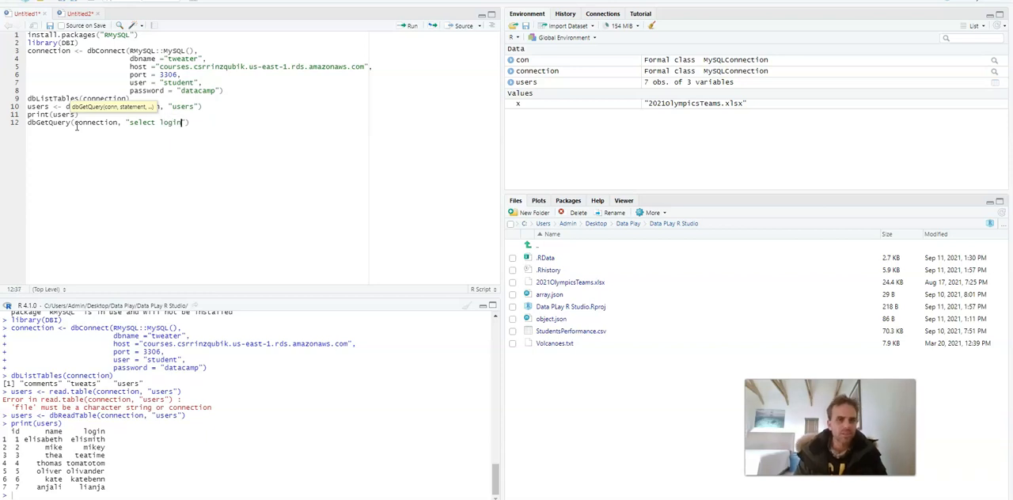
{"action": "type", "text": "from users"}
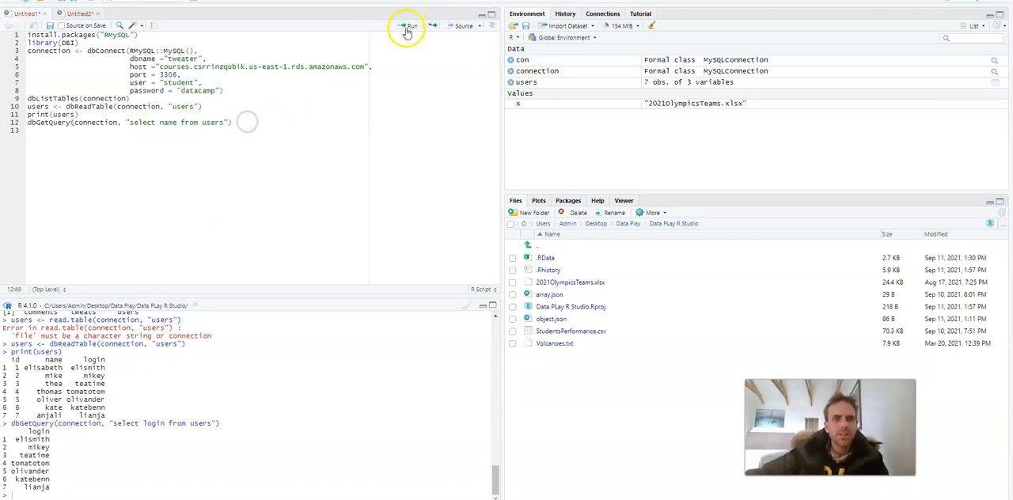
{"action": "left_click", "coordinate": [409, 25]}
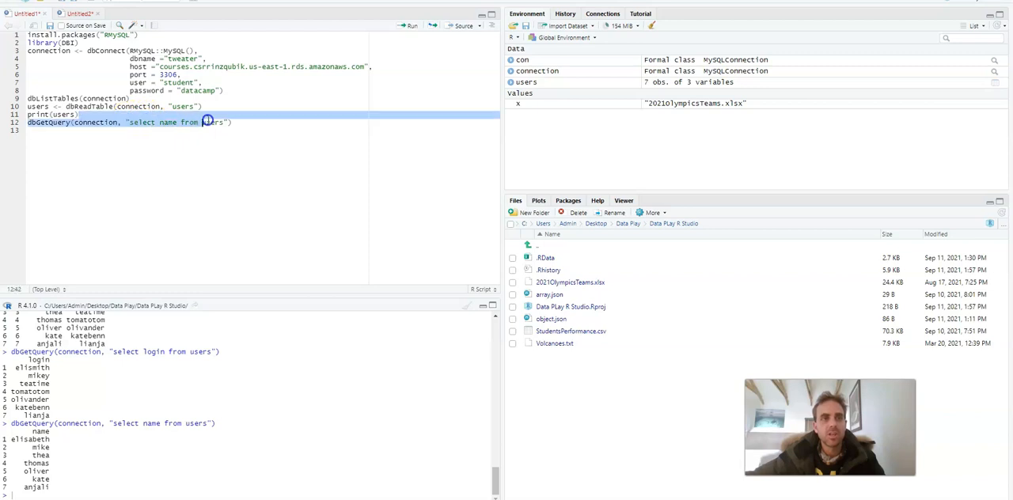
{"action": "left_click", "coordinate": [159, 166]}
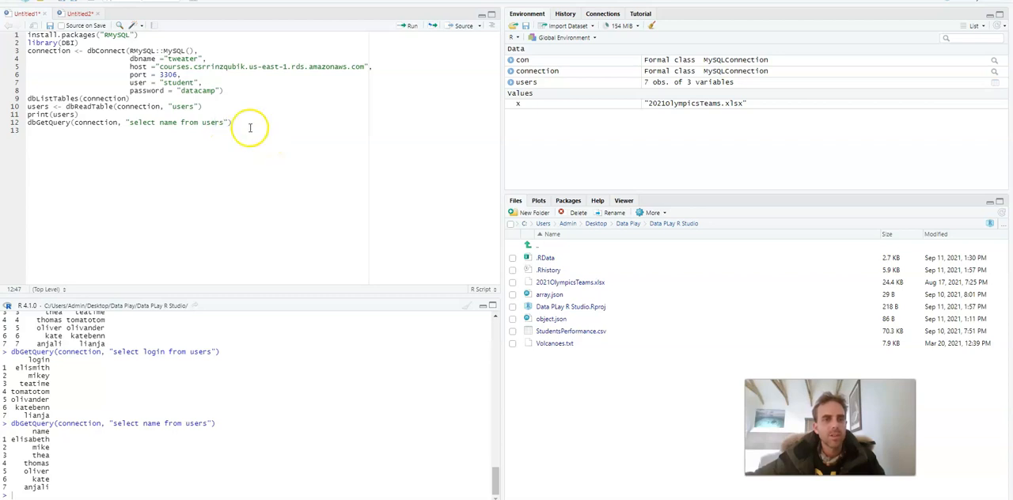
{"action": "mouse_move", "coordinate": [206, 153]}
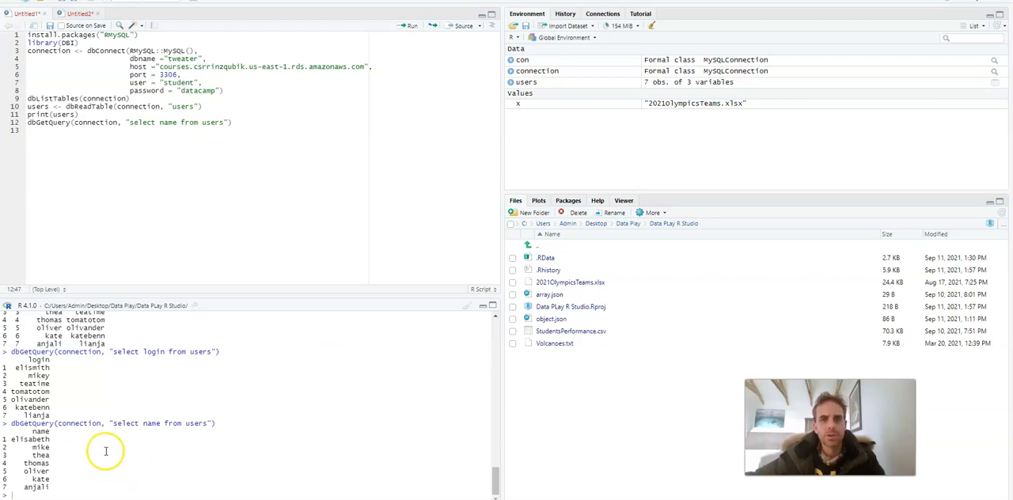
{"action": "mouse_move", "coordinate": [105, 451]}
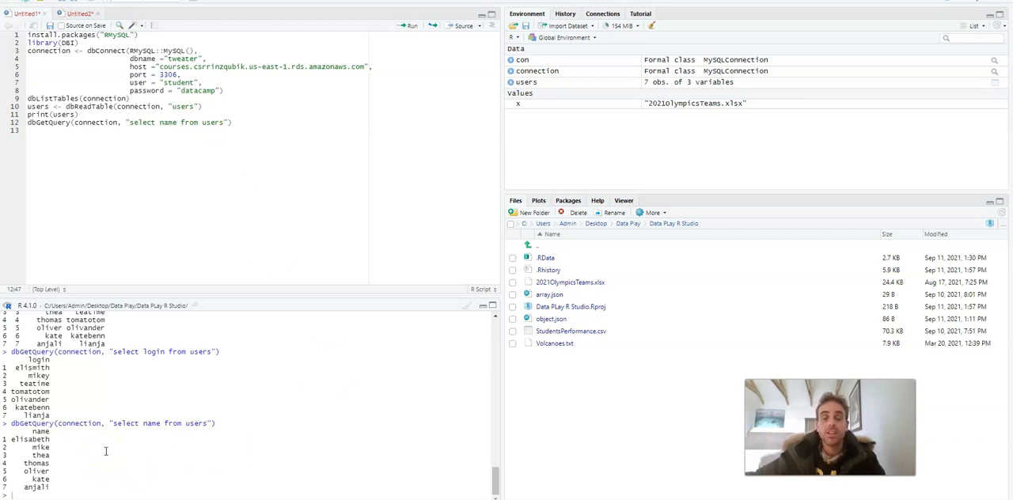